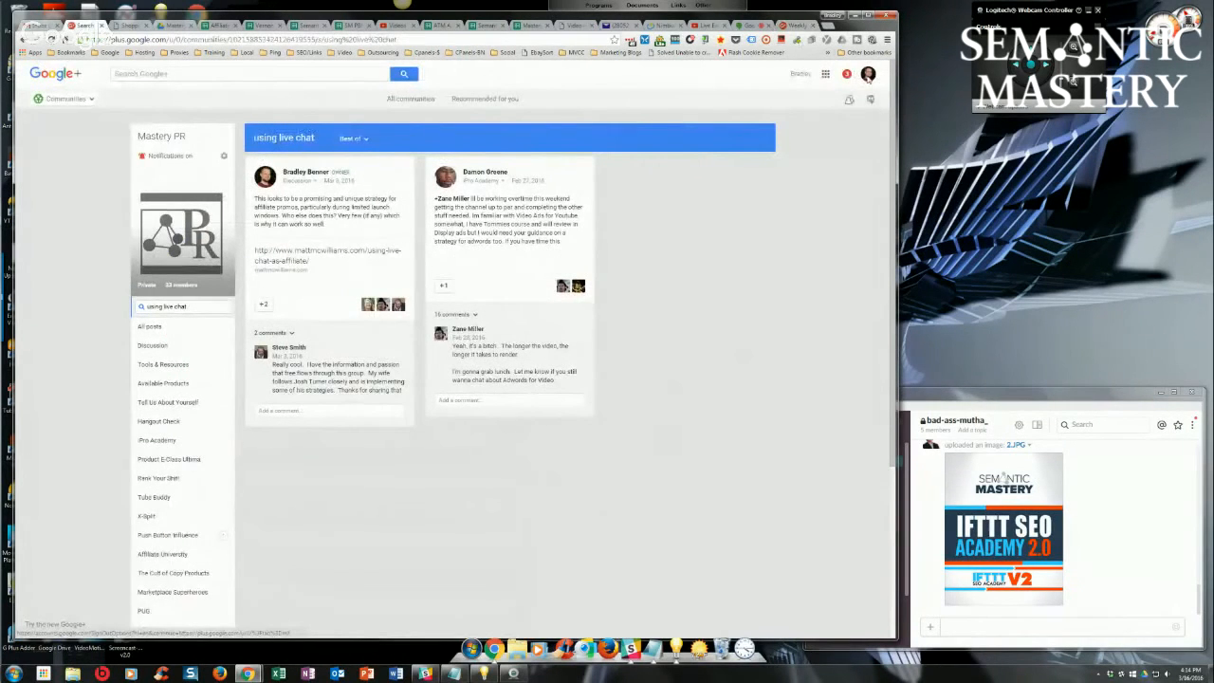
Open the account switcher from the avatar and scroll to the two Semantic Mastery pages.
click(868, 74)
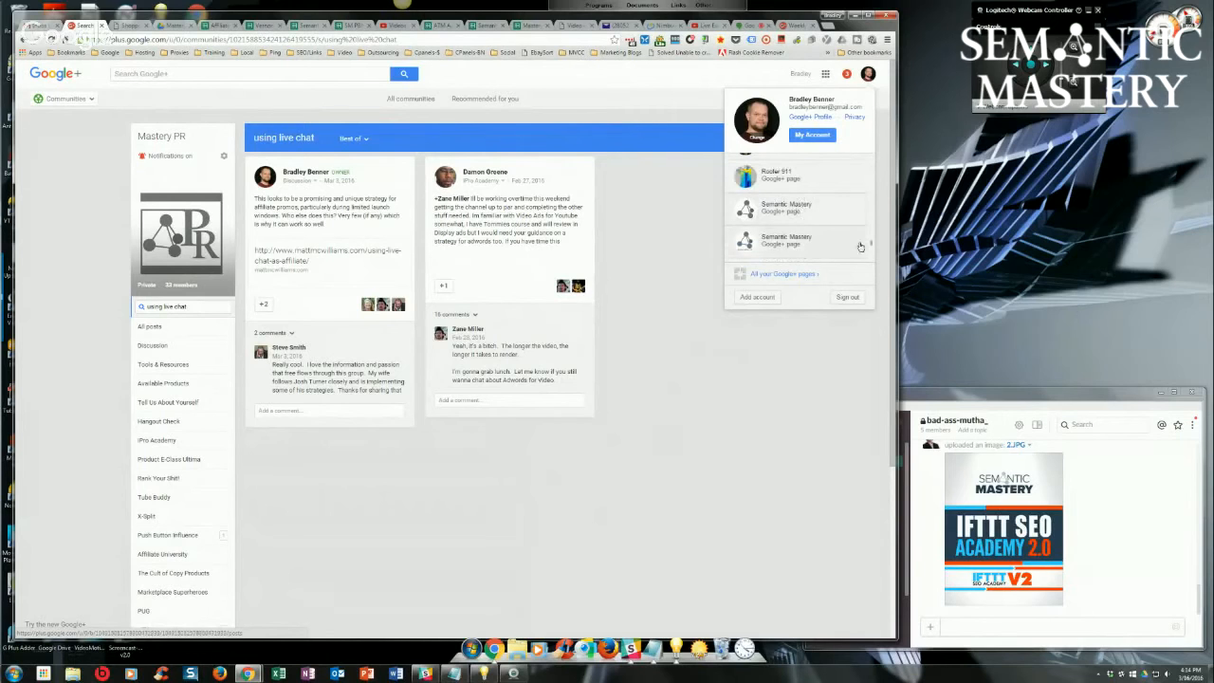
scroll(down, 3)
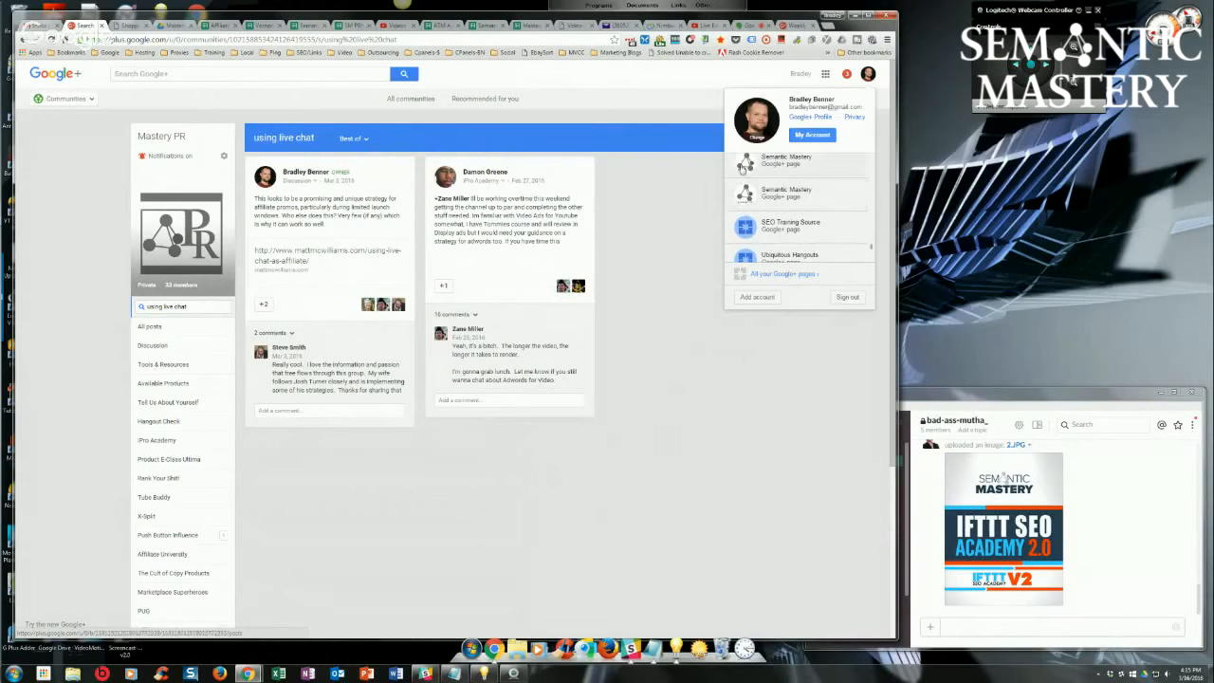
mouse_move(785, 202)
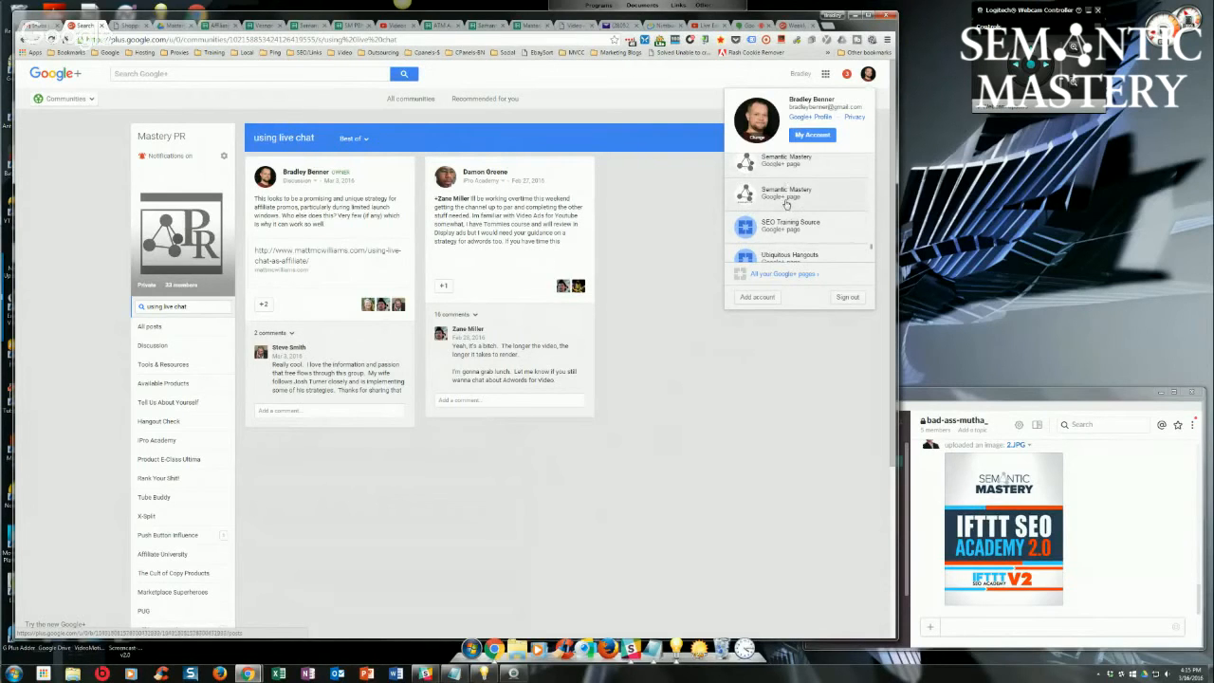
mouse_move(740, 208)
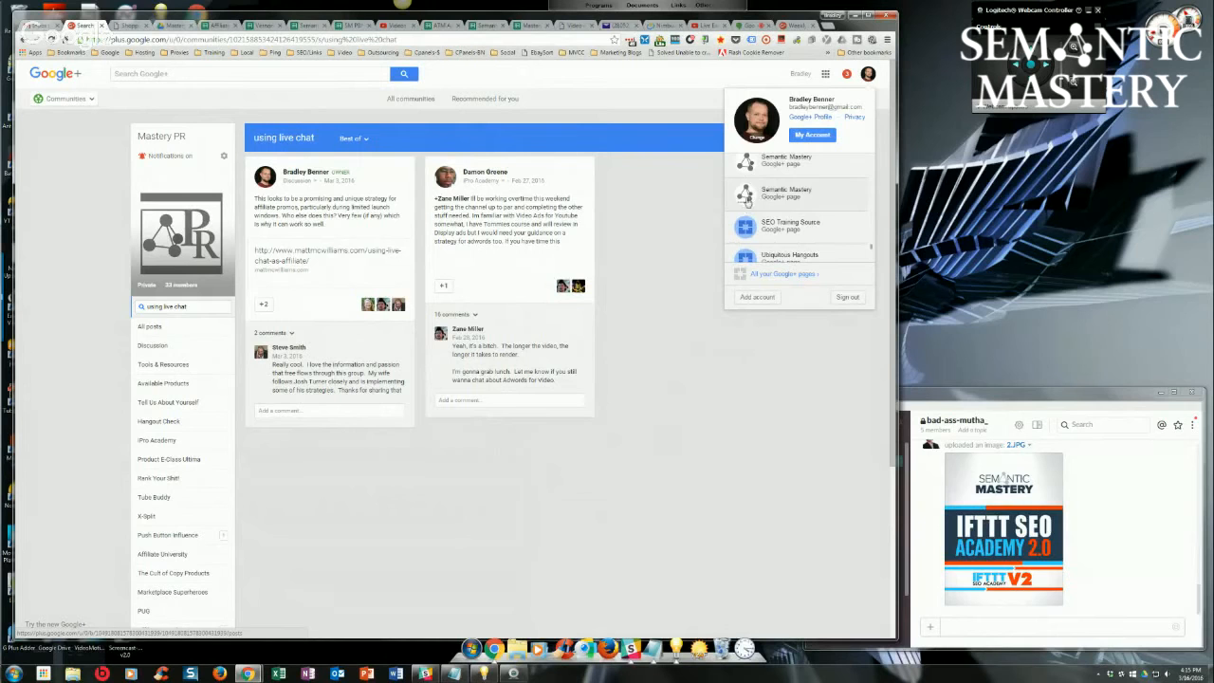
Open the second Semantic Mastery page in a new tab and browse its posts.
right_click(787, 197)
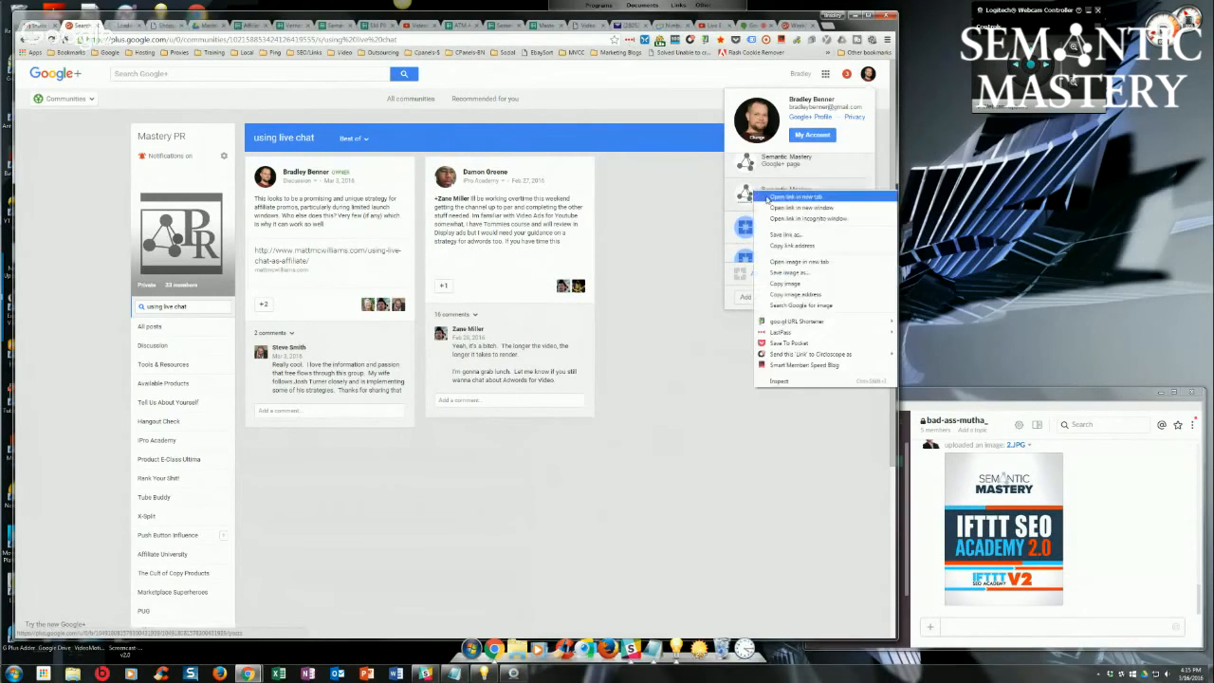
click(795, 197)
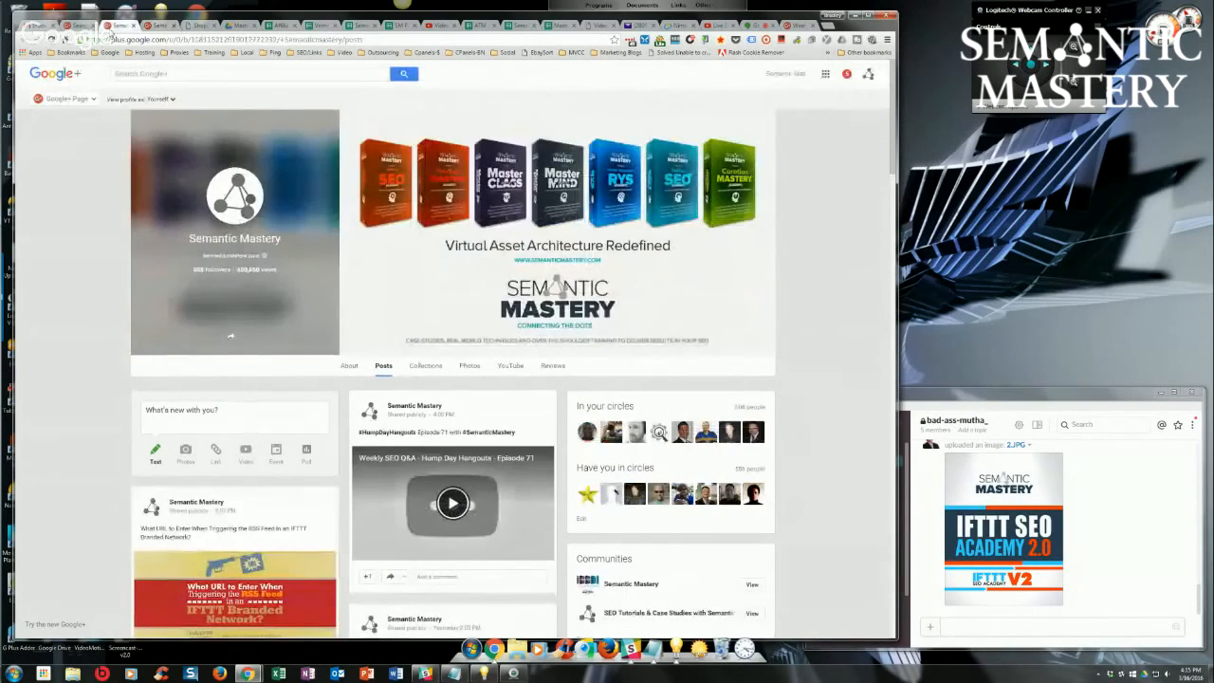
scroll(down, 3)
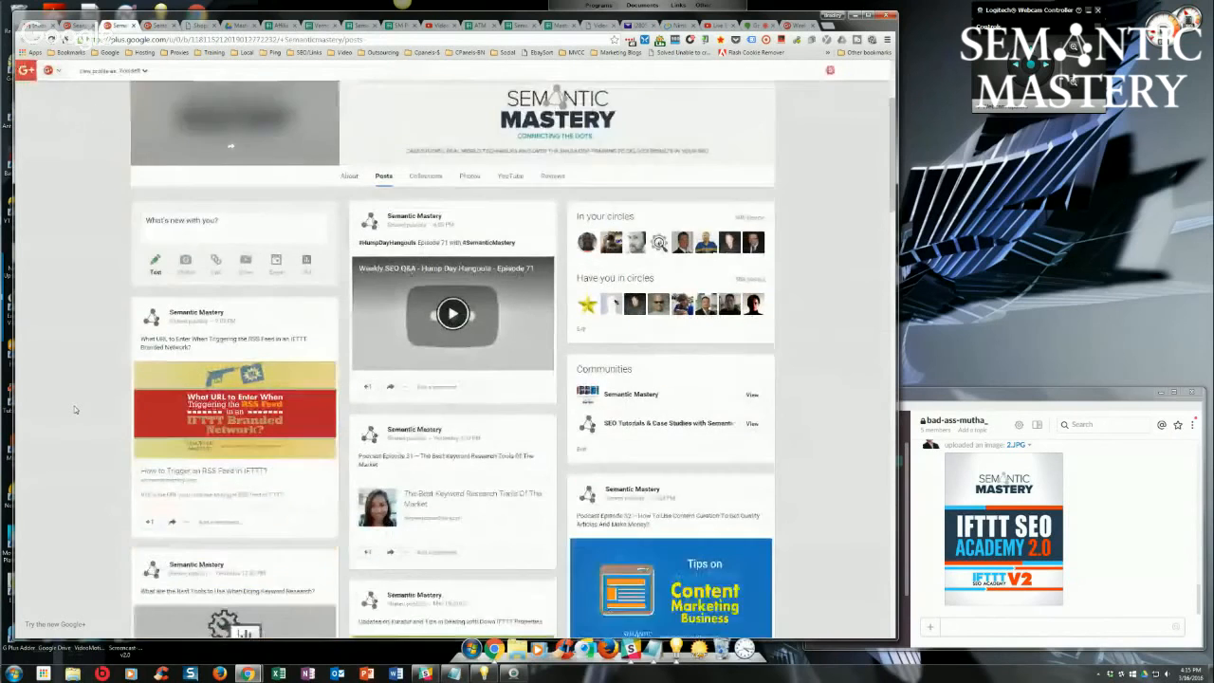
scroll(down, 3)
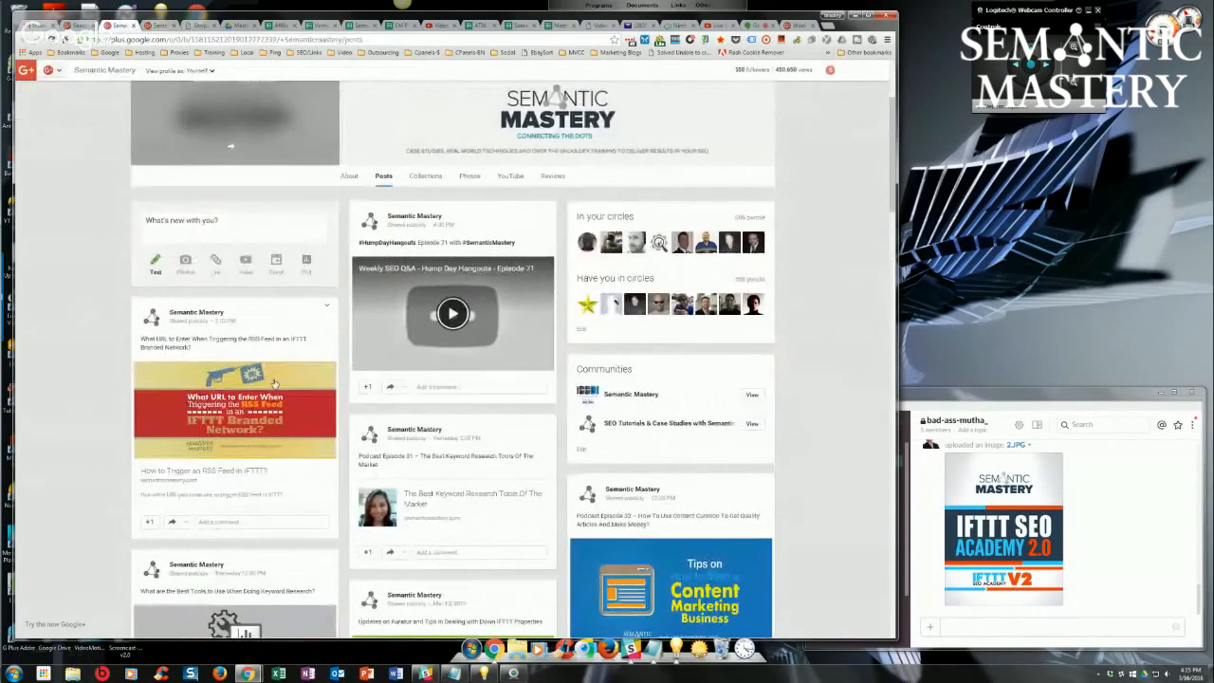
scroll(up, 3)
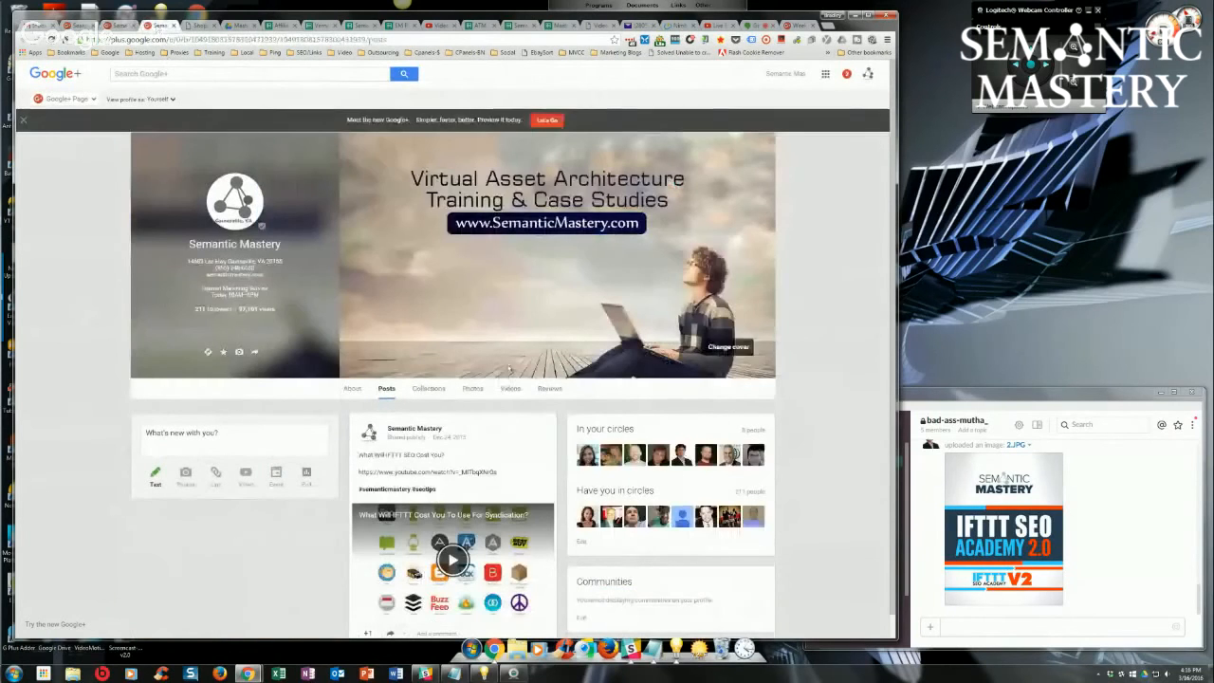
Scroll up on the local Semantic Mastery page showing its address and Training & Case Studies cover.
scroll(up, 3)
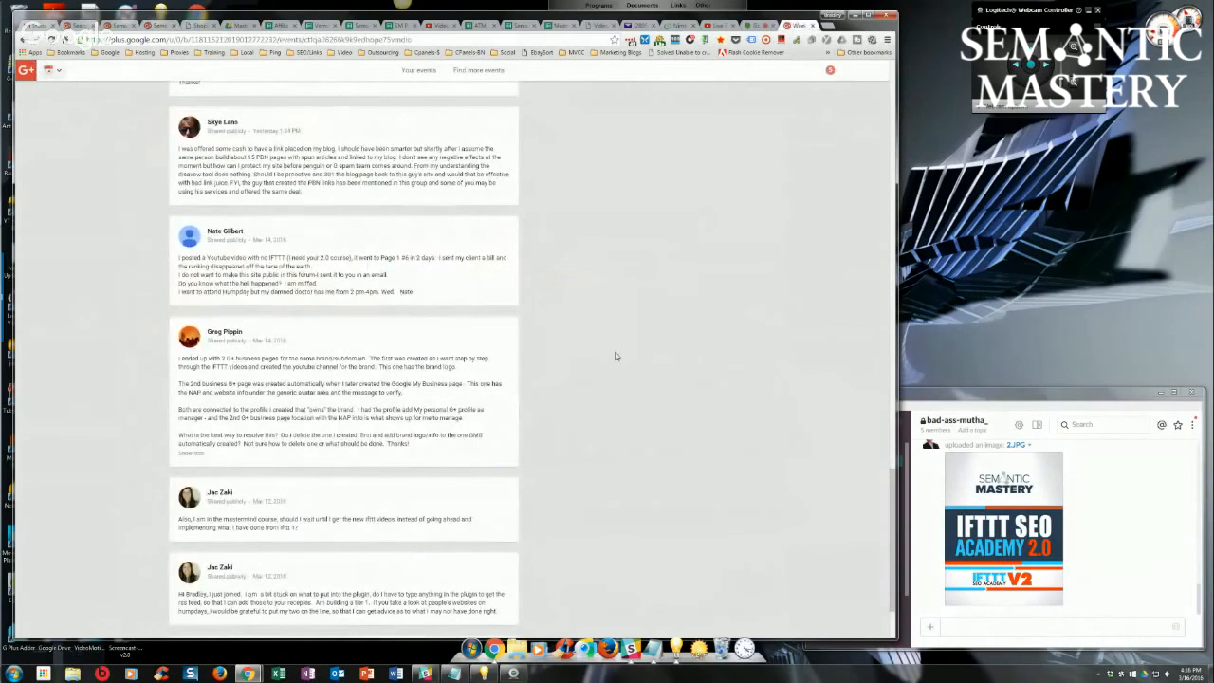
mouse_move(587, 418)
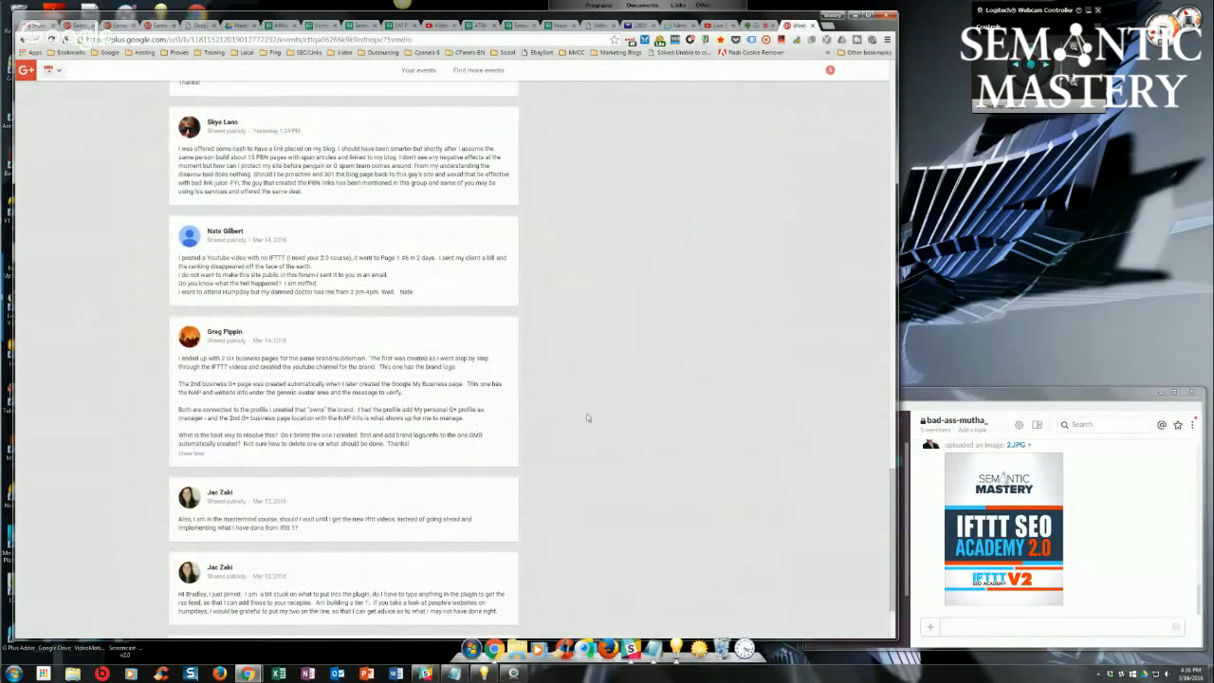
Scroll the Q&A event feed back up to the earlier member questions.
scroll(up, 3)
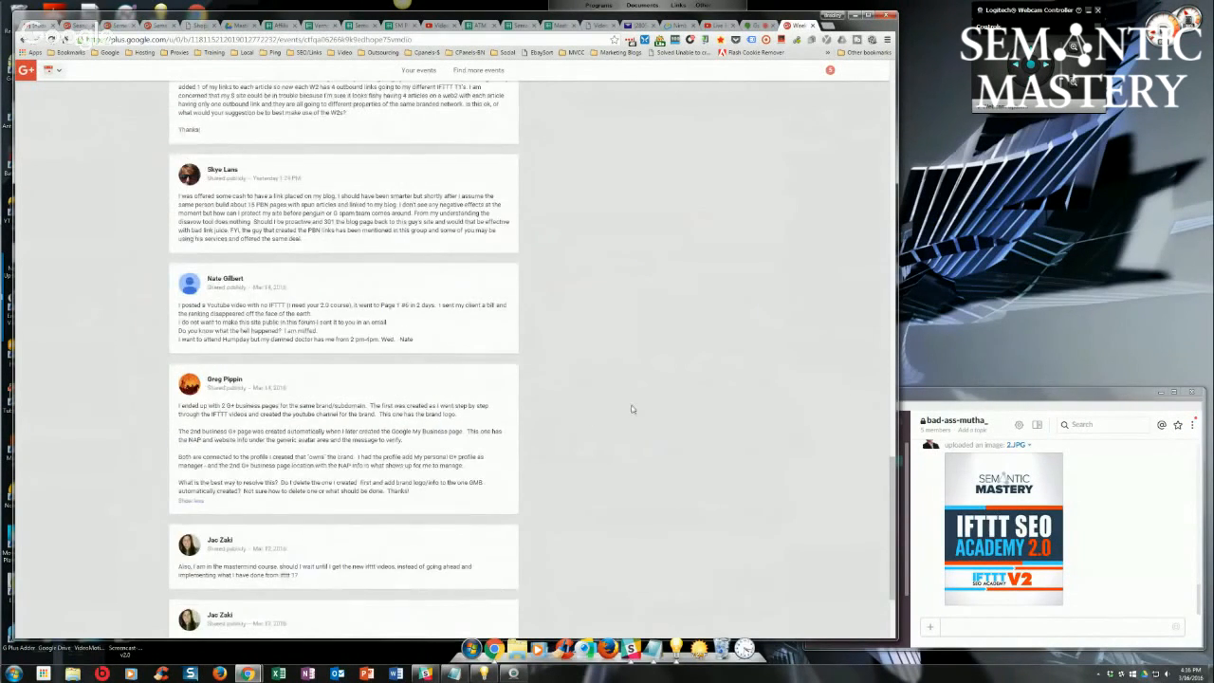
scroll(up, 3)
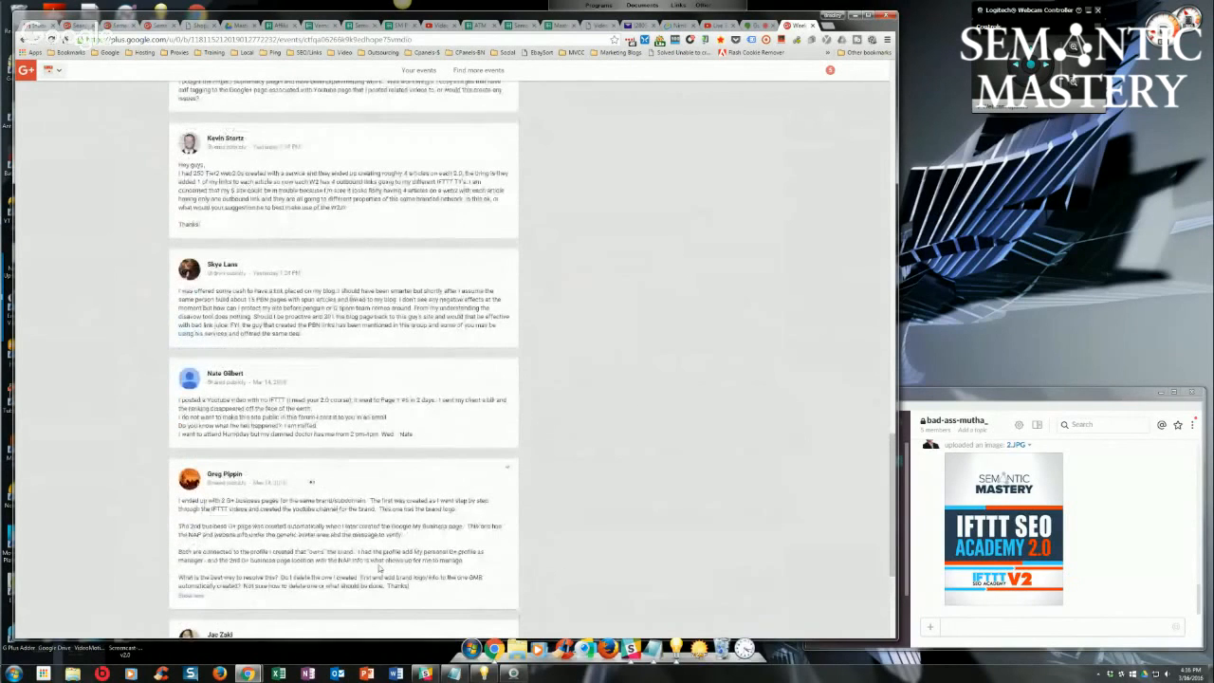
scroll(up, 3)
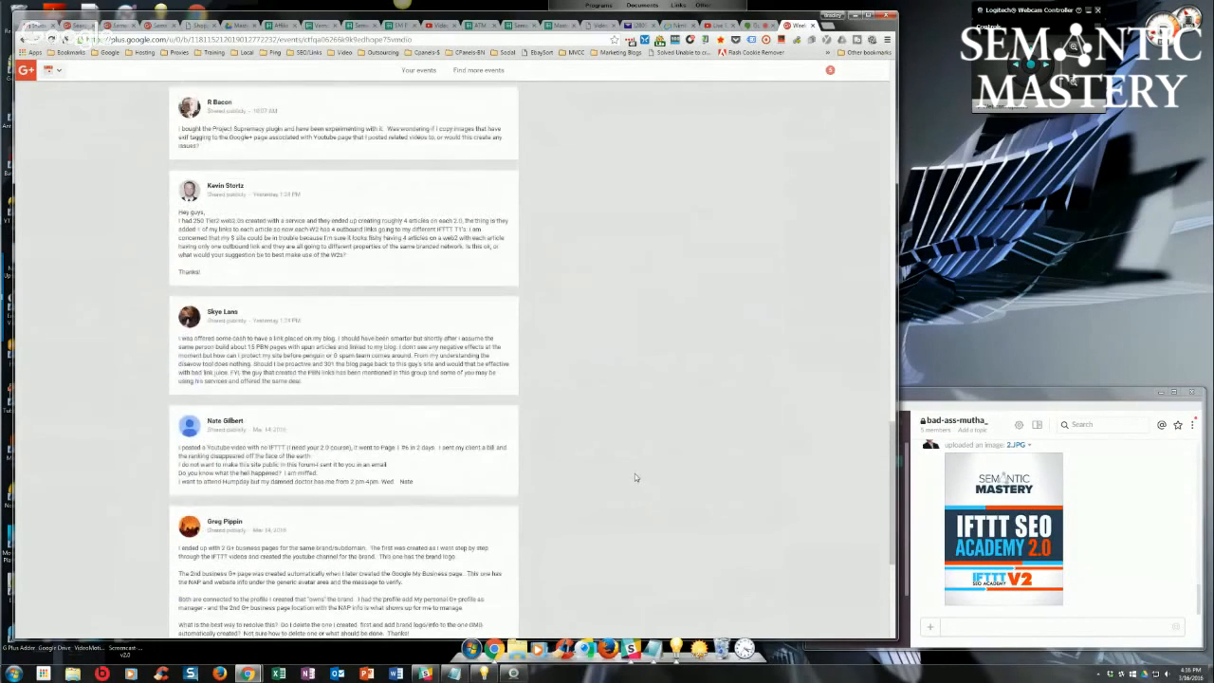
mouse_move(587, 462)
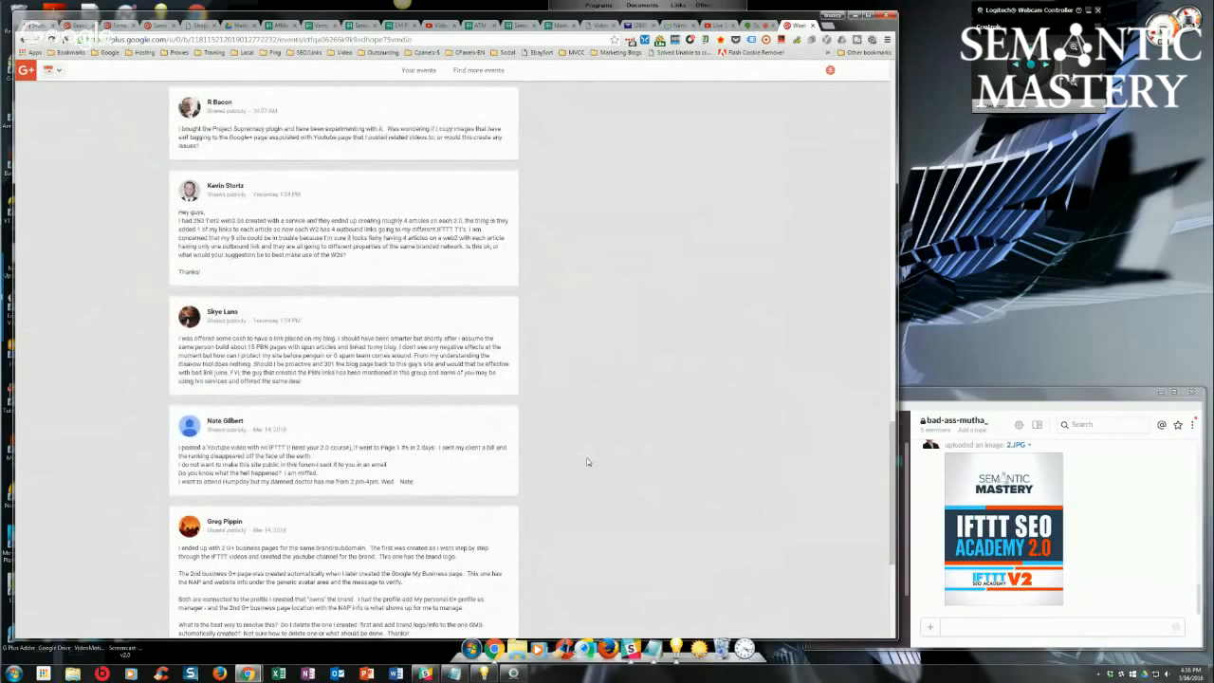